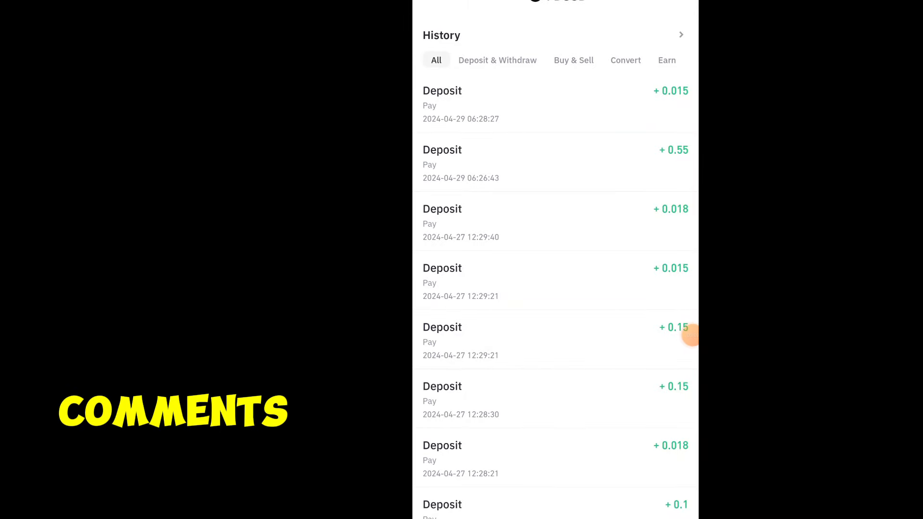
Step: Scroll through the 500 USDT deposit details, go back, and reach the Red Packet Giveaway page
scroll("down", 3)
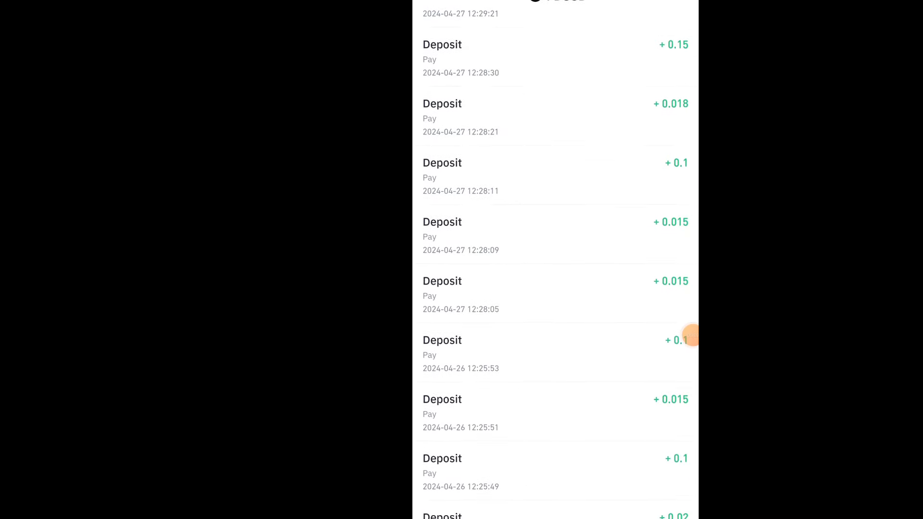
scroll("down", 3)
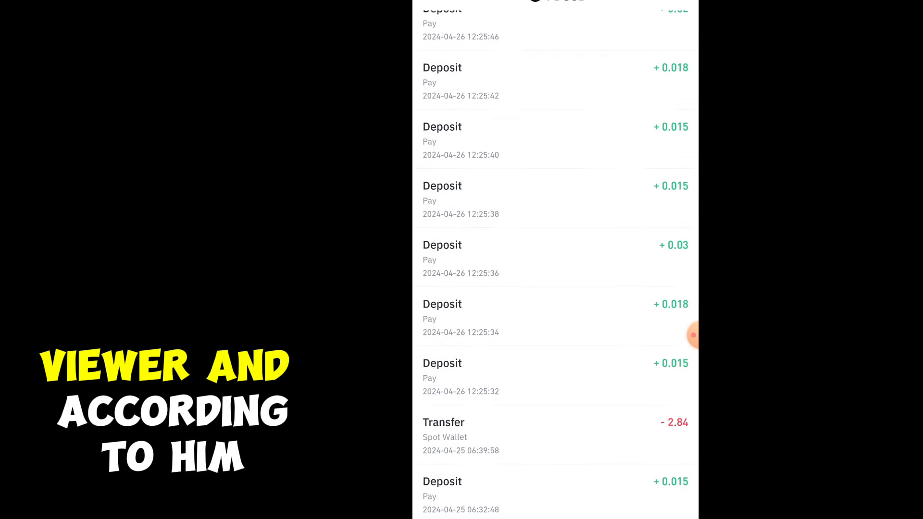
scroll("down", 3)
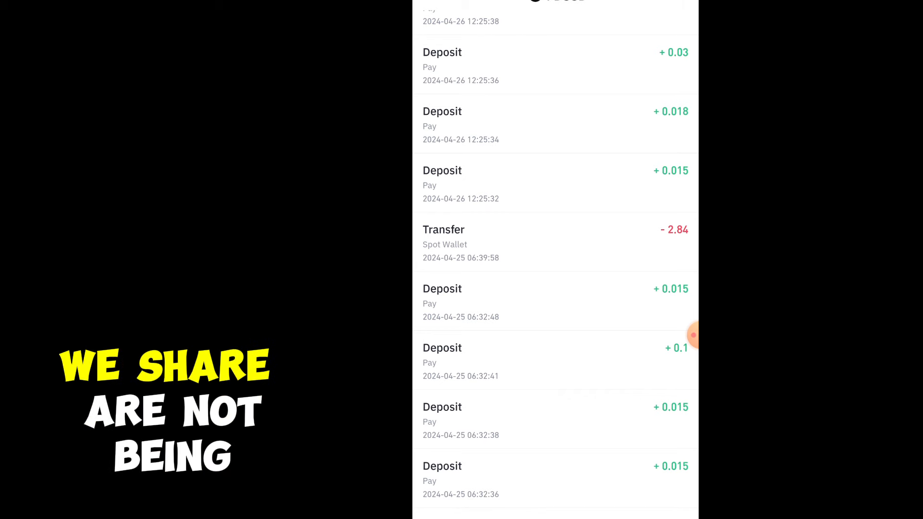
scroll("down", 3)
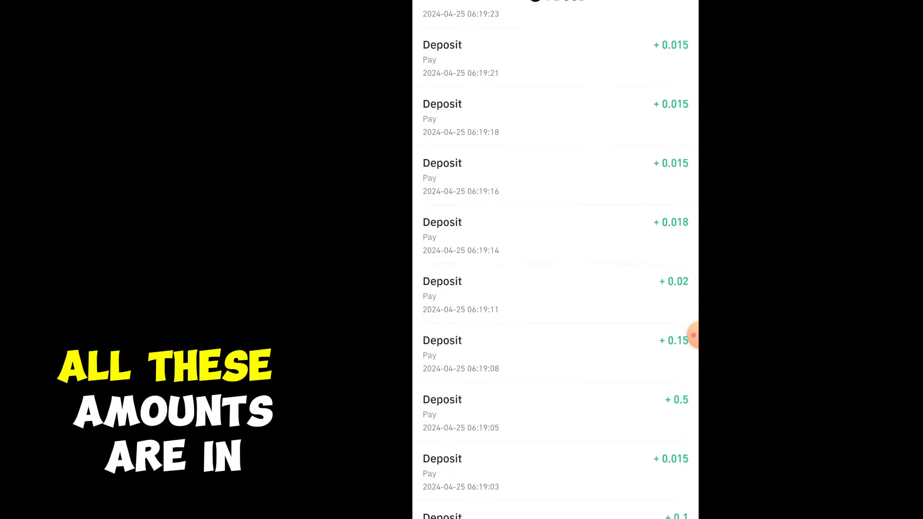
scroll("down", 3)
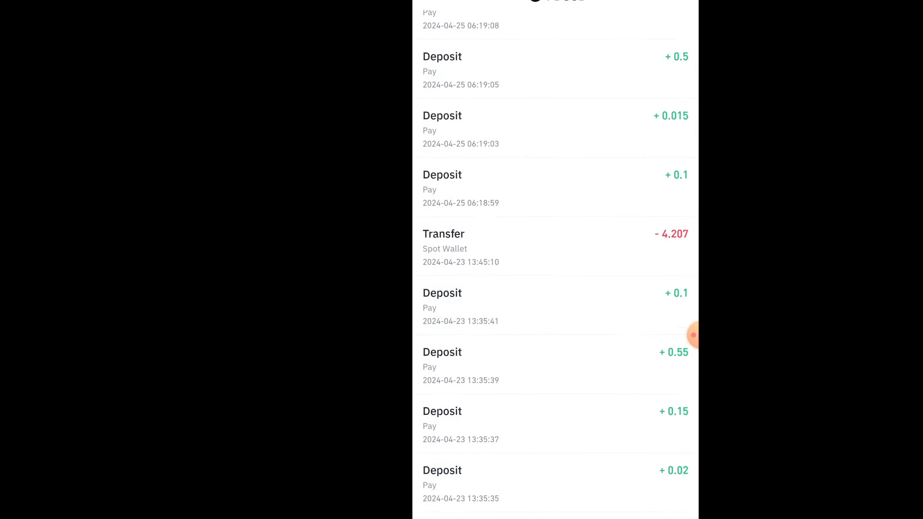
scroll("down", 3)
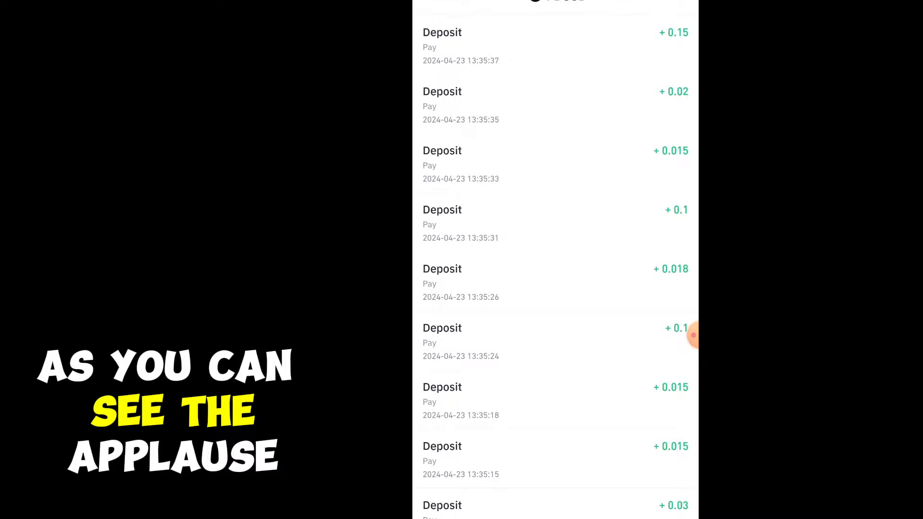
scroll("down", 3)
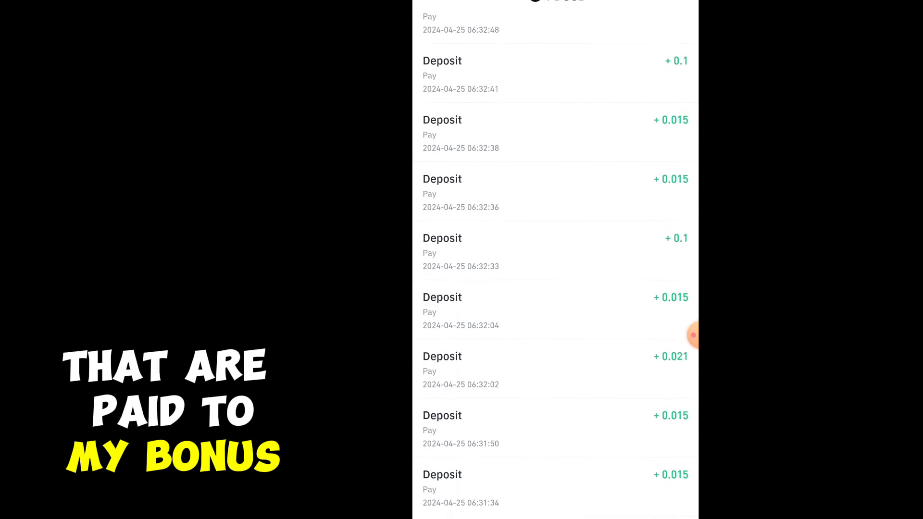
scroll("down", 3)
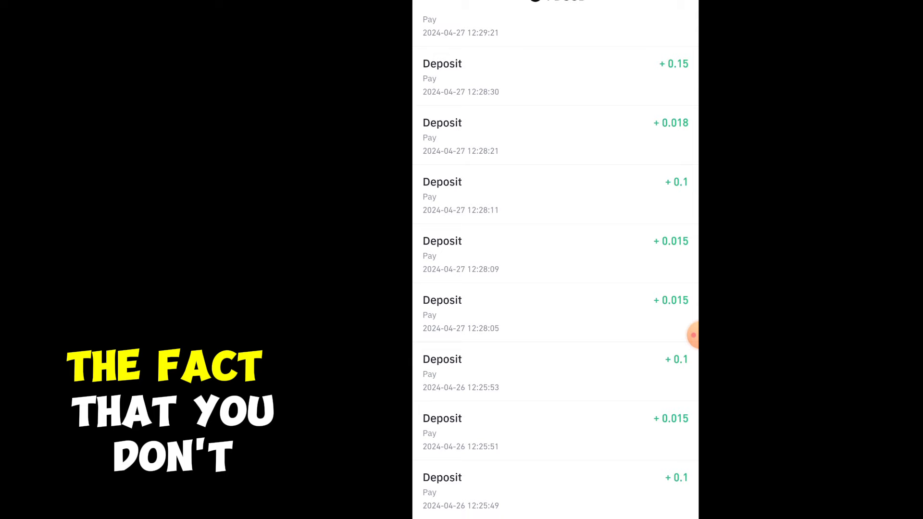
scroll("down", 3)
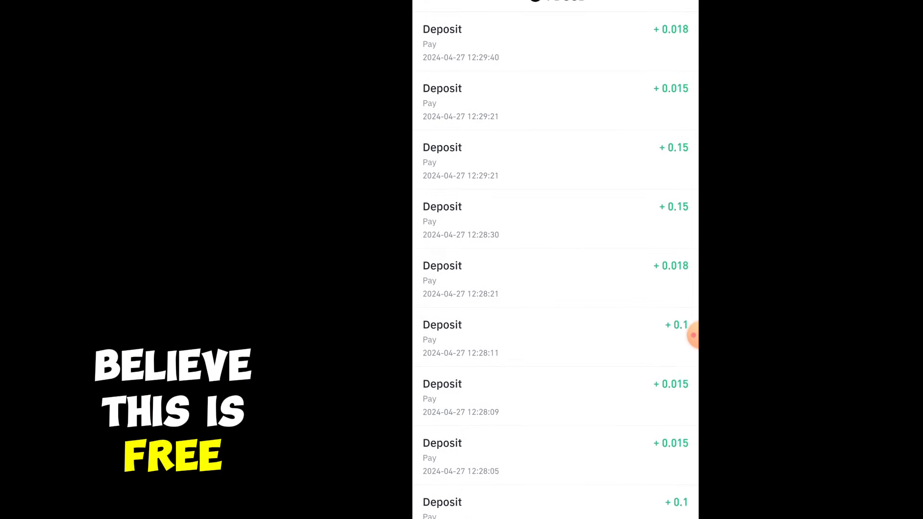
scroll("down", 3)
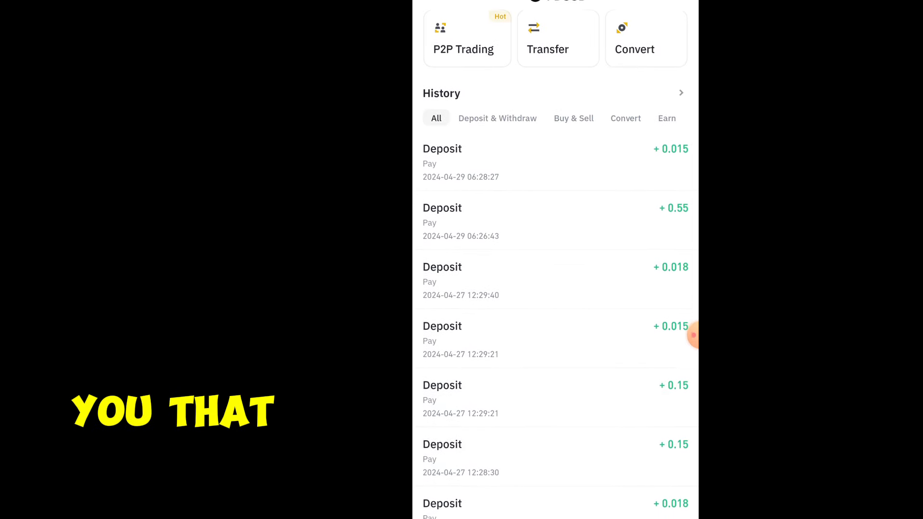
scroll("down", 3)
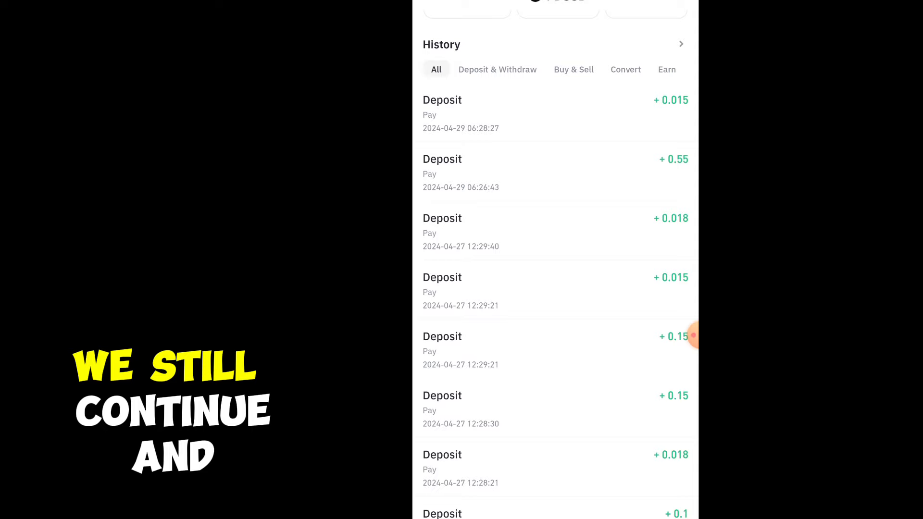
scroll("down", 3)
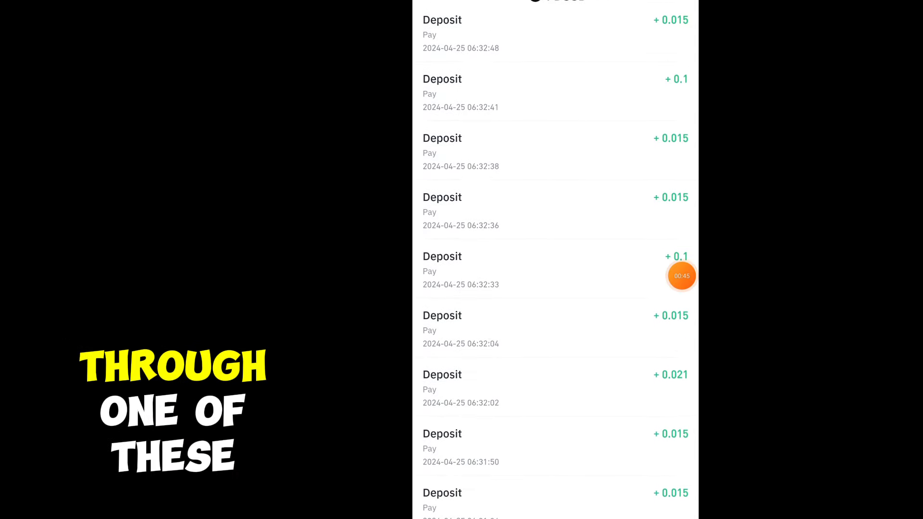
scroll("down", 3)
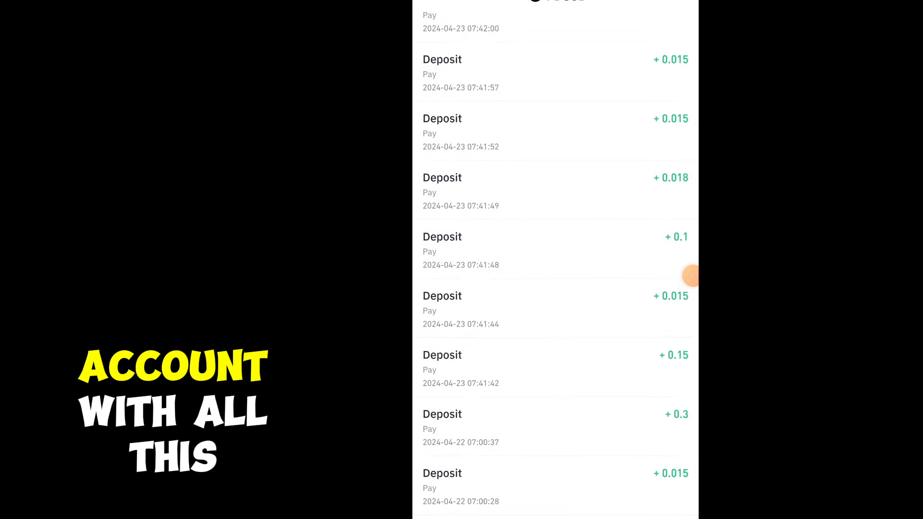
scroll("down", 3)
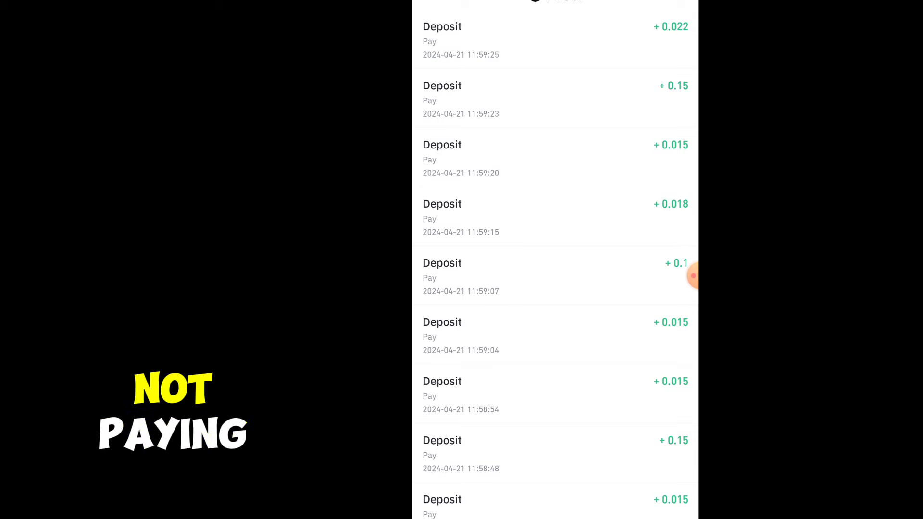
scroll("down", 3)
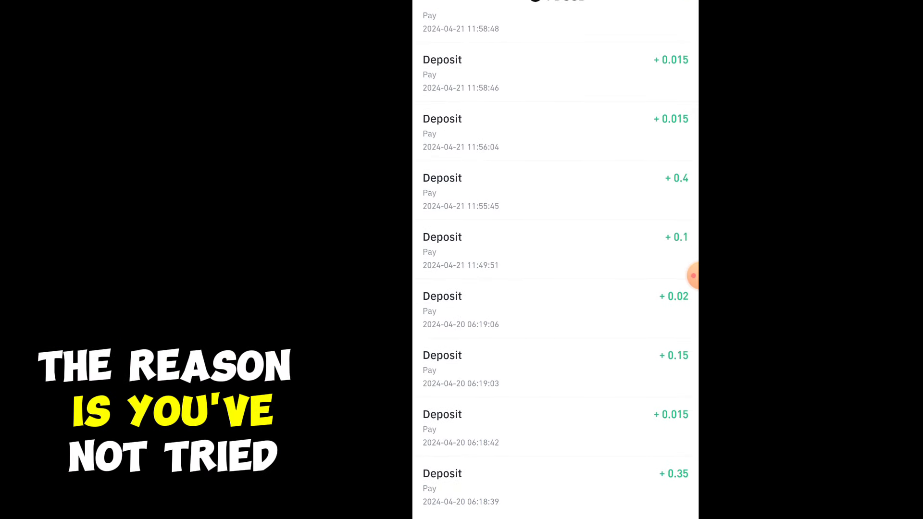
scroll("down", 3)
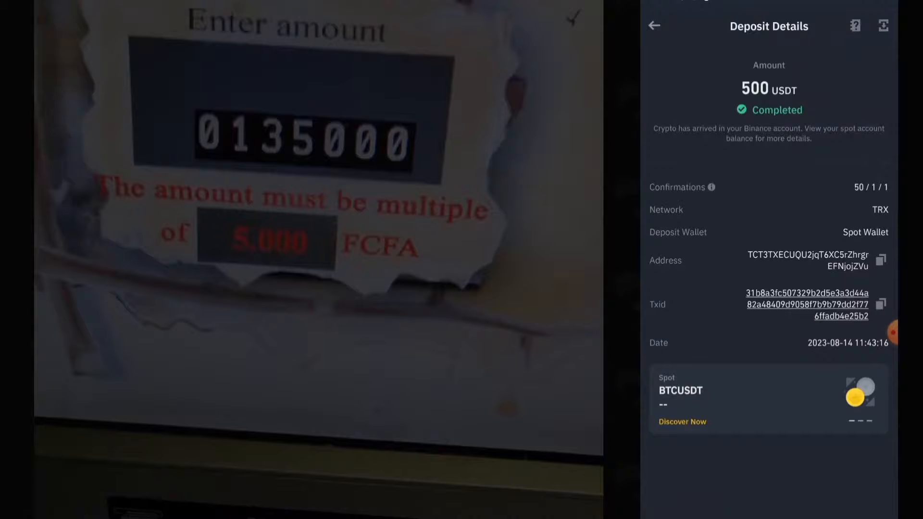
left_click(653, 25)
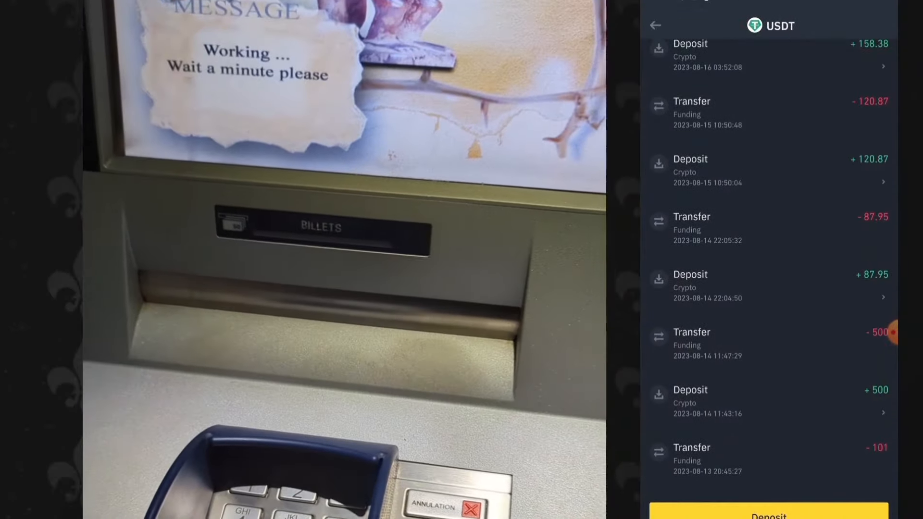
left_click(766, 171)
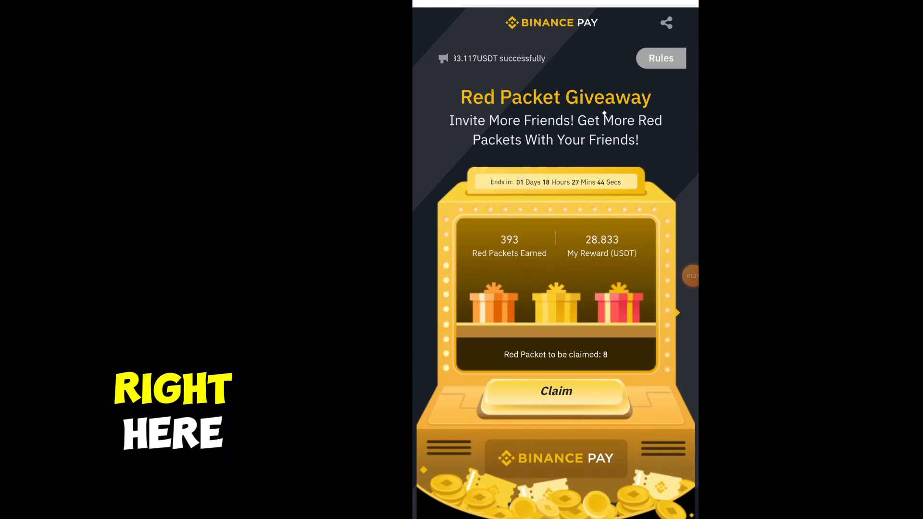
Step: Claim pending red packets in succession, raising My Reward to 28.863 USDT with 6 left
left_click(556, 392)
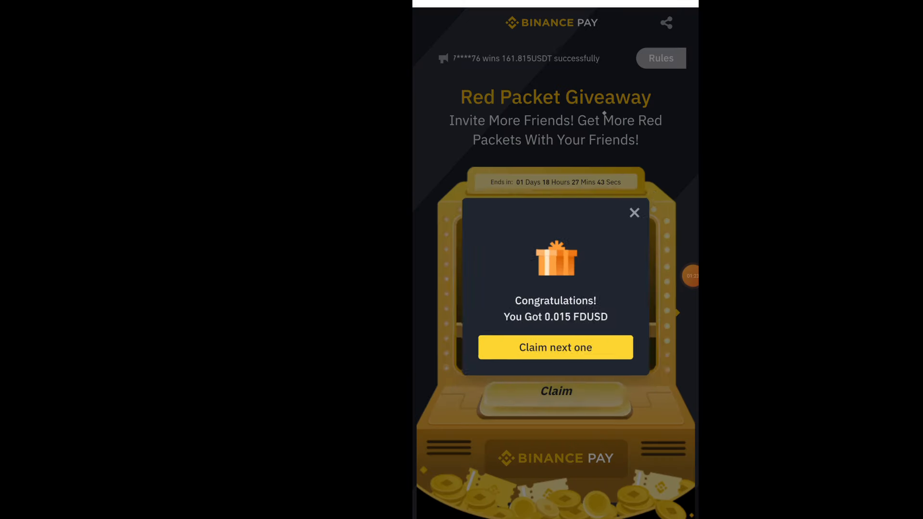
left_click(555, 347)
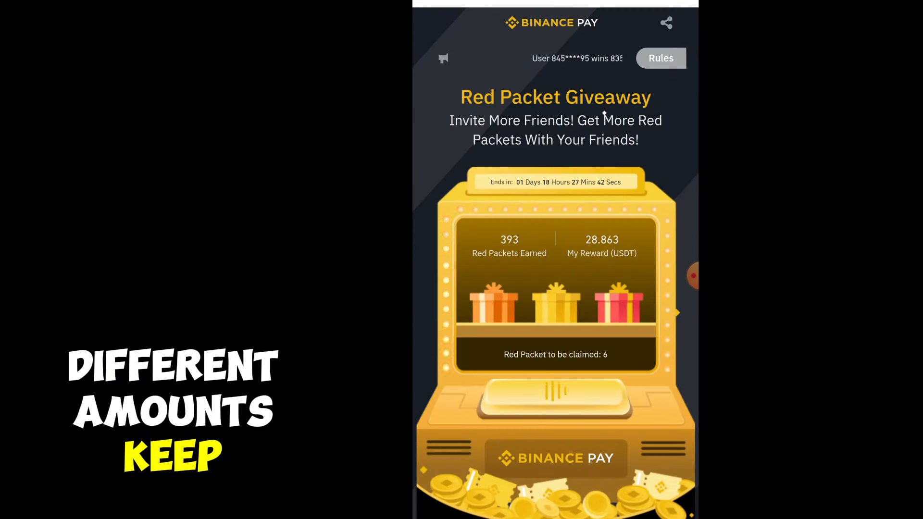
left_click(555, 399)
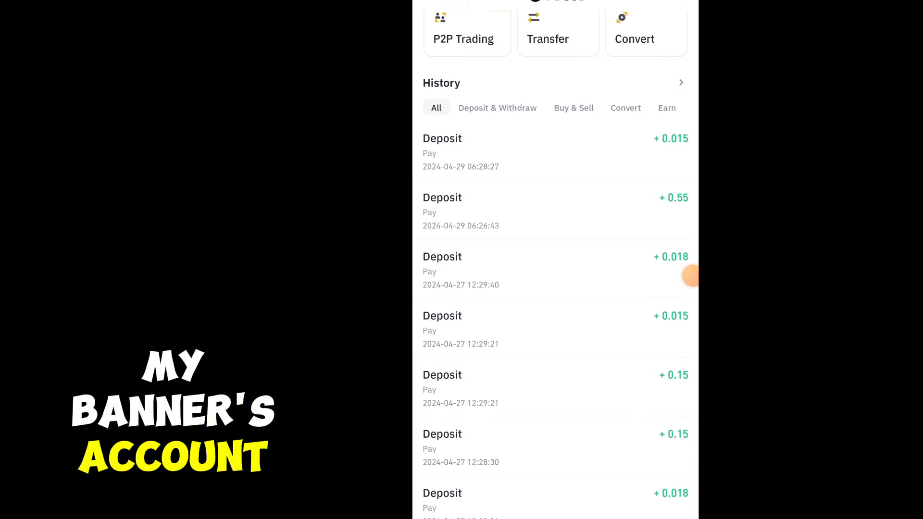
scroll("down", 3)
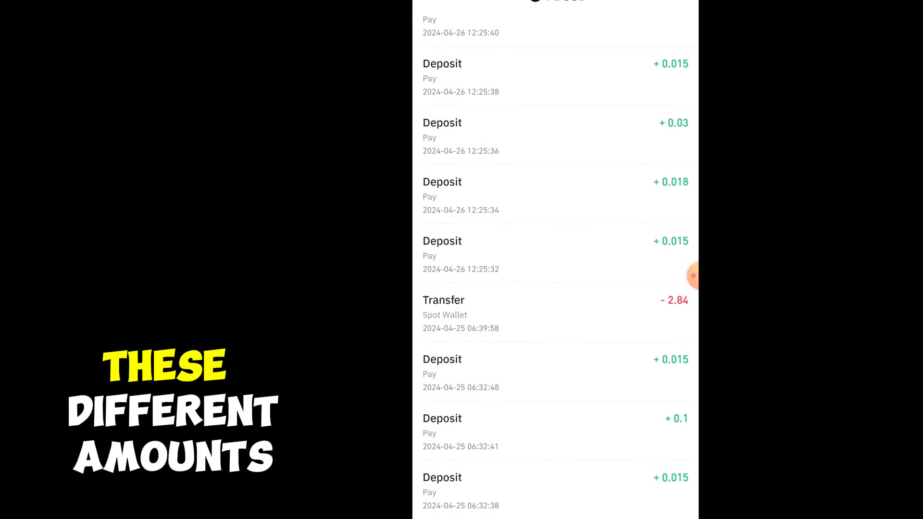
scroll("down", 3)
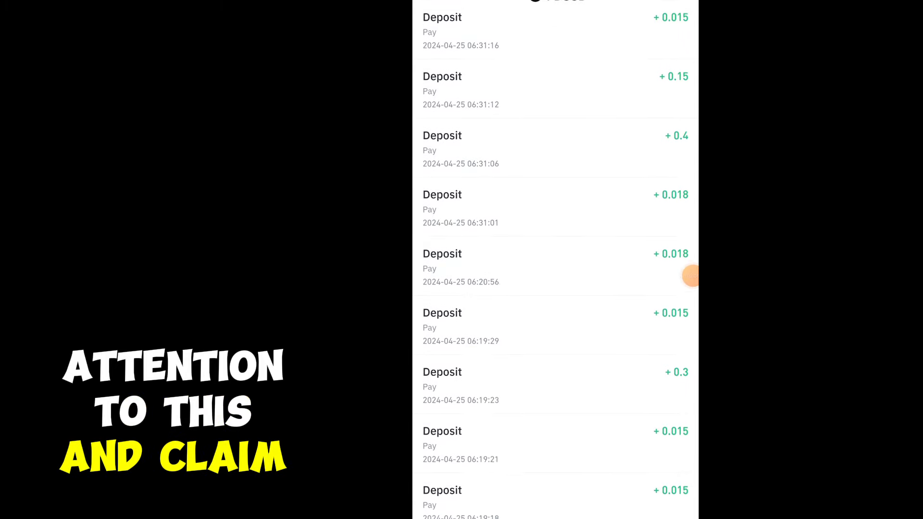
scroll("down", 3)
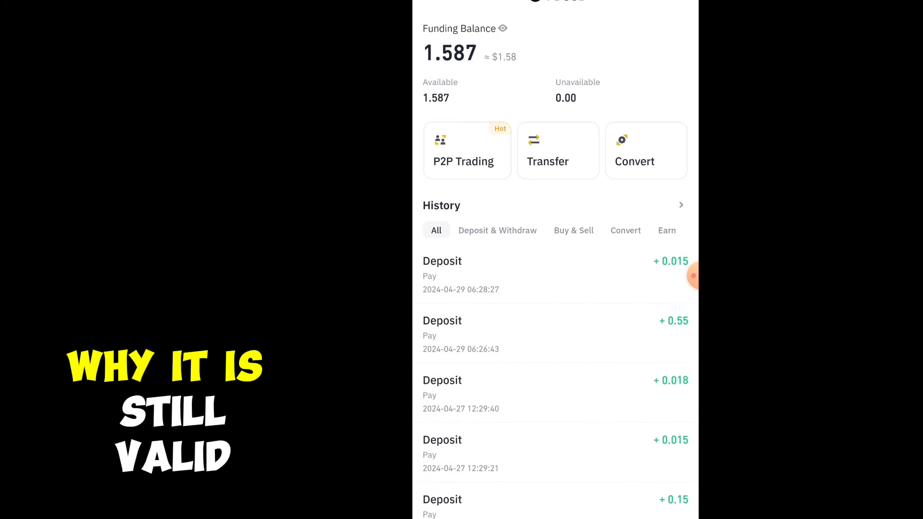
scroll("down", 3)
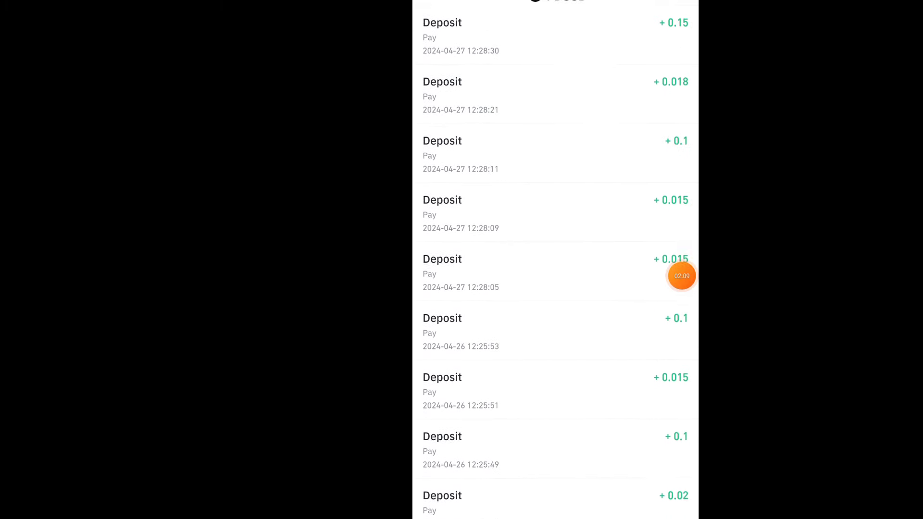